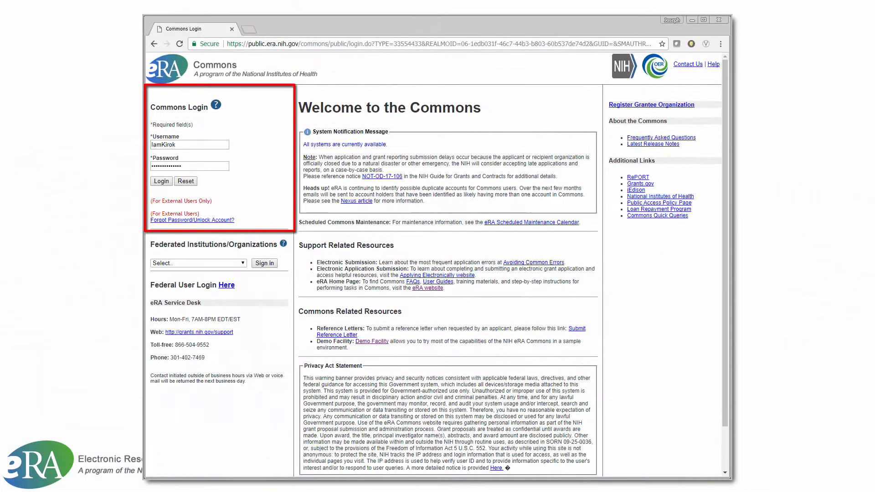
- Sign in to the IAR reviewer's Commons account and land on the welcome page
left_click(160, 180)
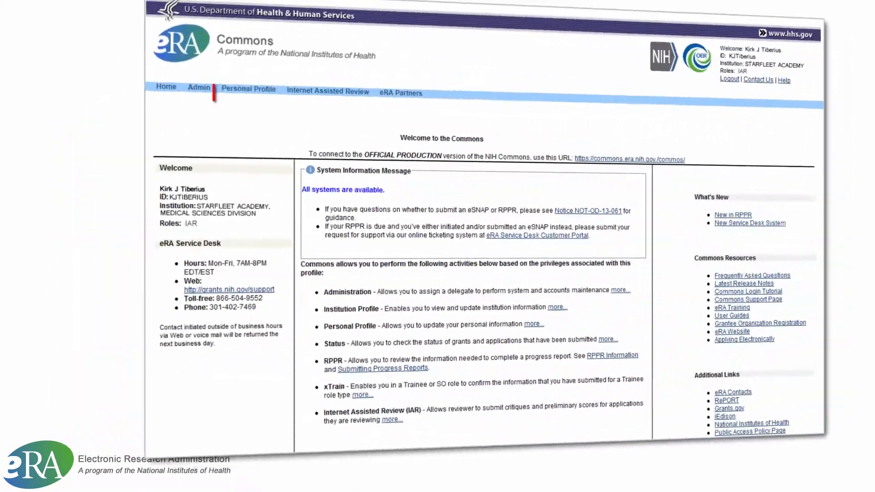
left_click(260, 94)
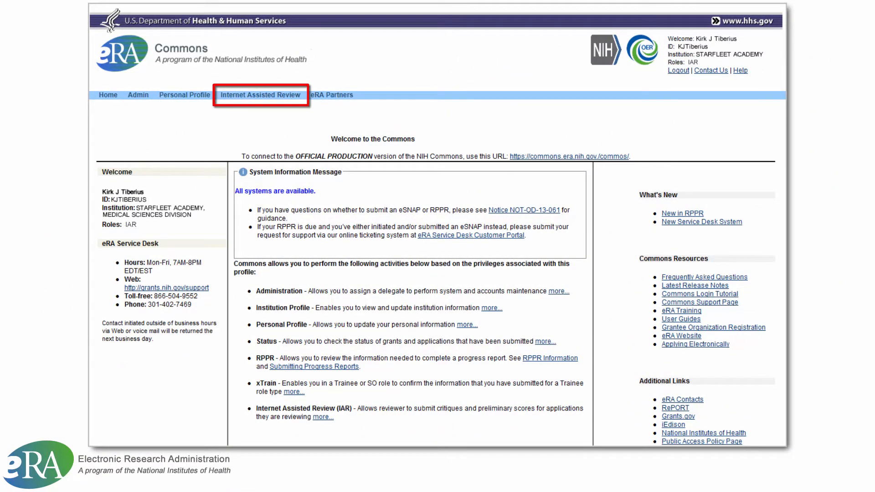
- View the list of applications for meeting 2018/01 AA-1 1 under Internet Assisted Review
left_click(259, 94)
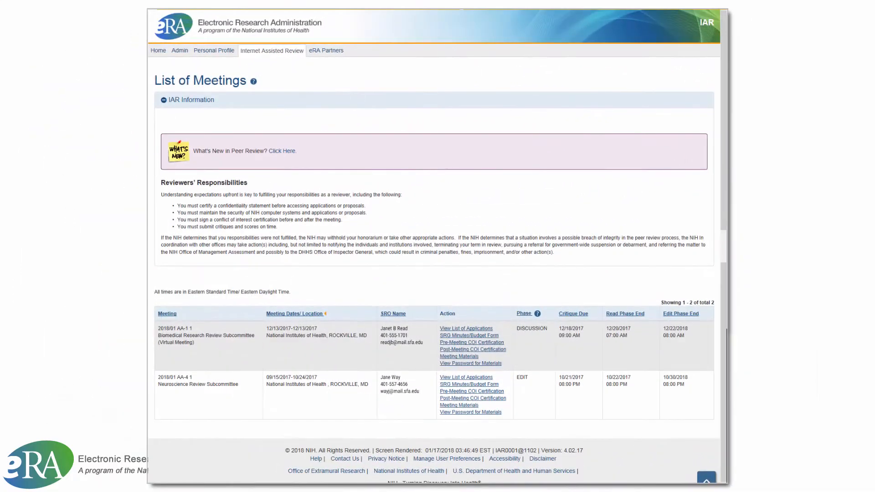
scroll("down", 3)
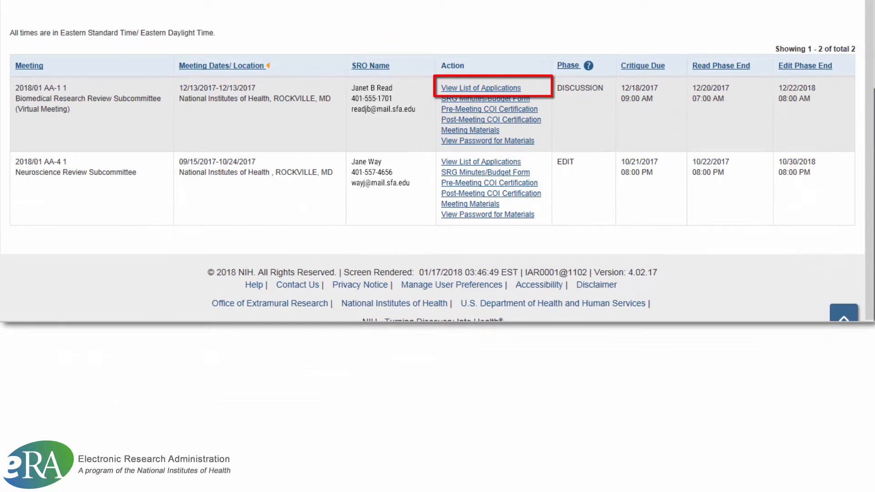
left_click(480, 88)
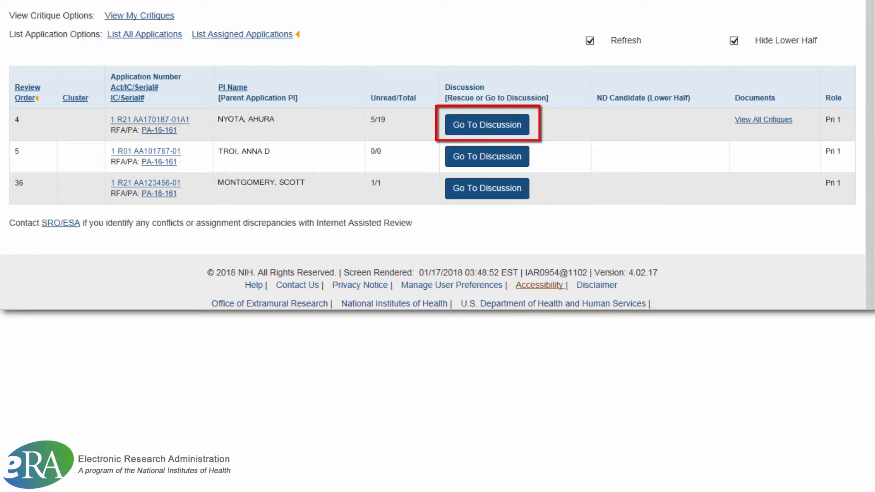
- Go to the discussion for application 1 R21 AA170187-01A1
left_click(485, 124)
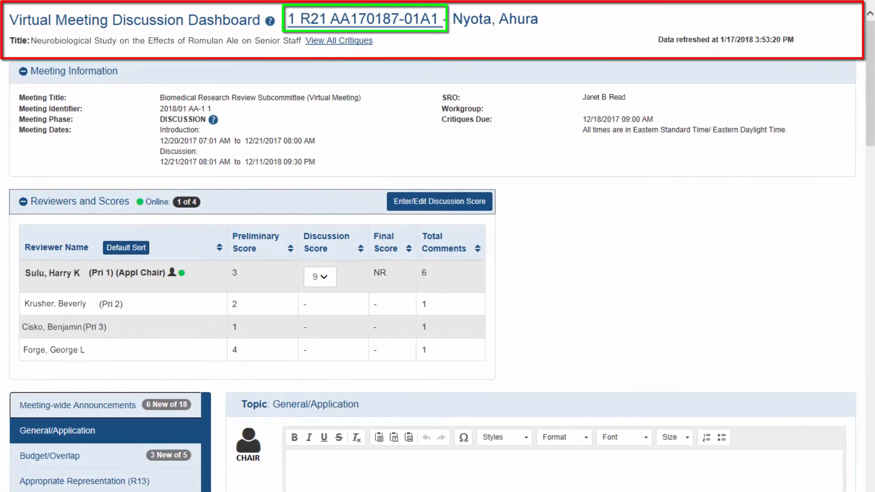
- Collapse the Meeting Information and Reviewers and Scores panels to show the General/Application comments
left_click(493, 18)
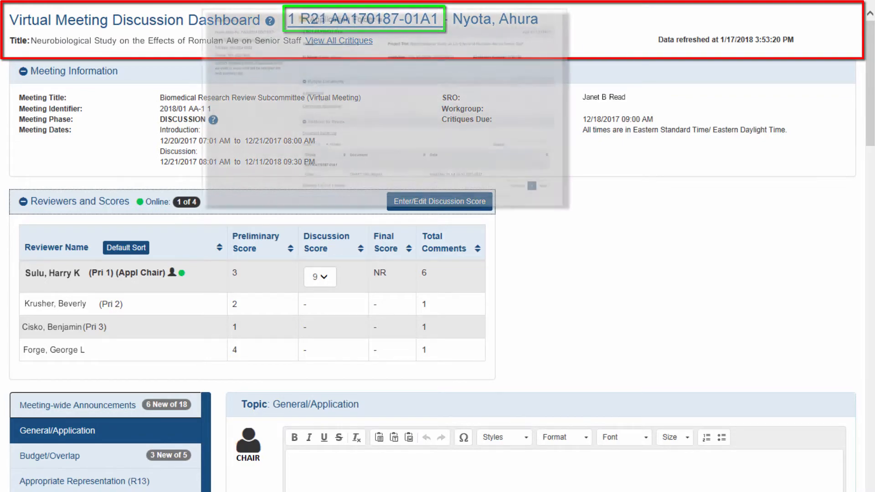
left_click(364, 18)
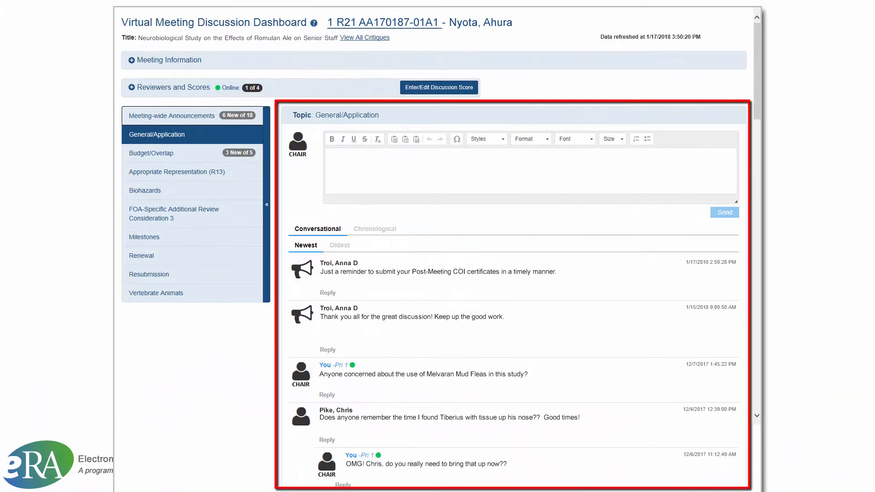
- Reply to the Melvaran Mud Fleas comment, then return to the Edit-phase meeting's application list
scroll("down", 3)
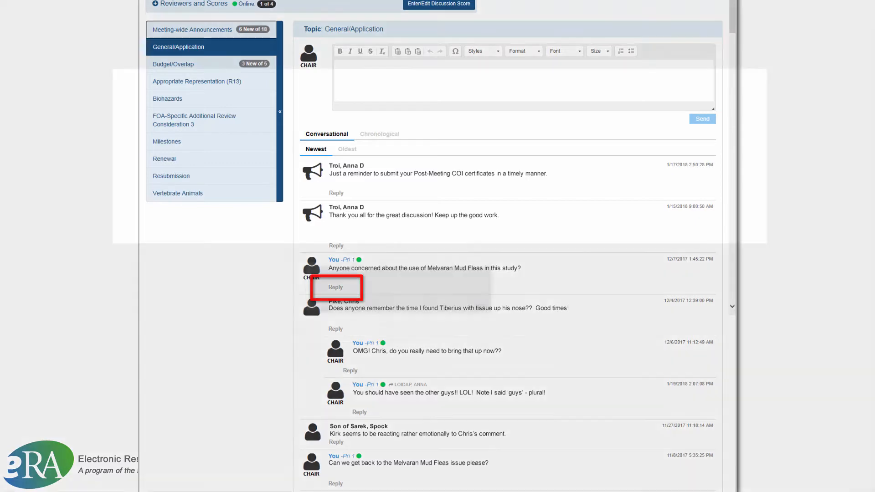
left_click(335, 287)
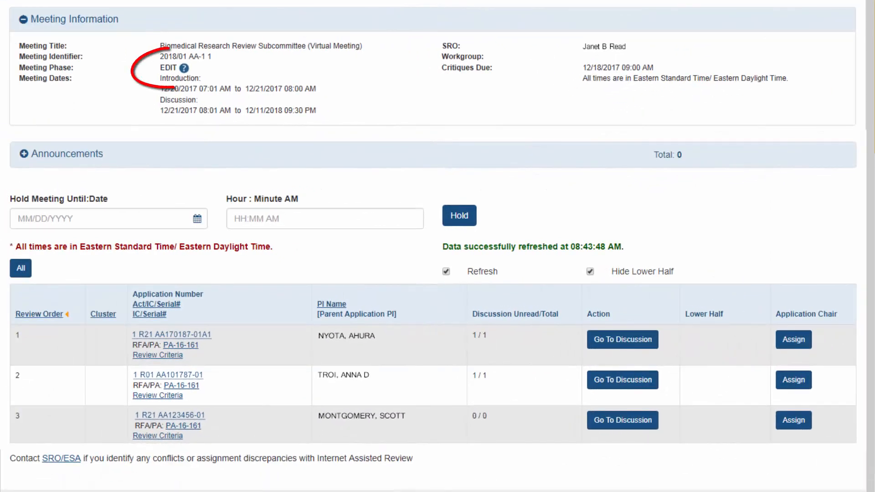
left_click(185, 67)
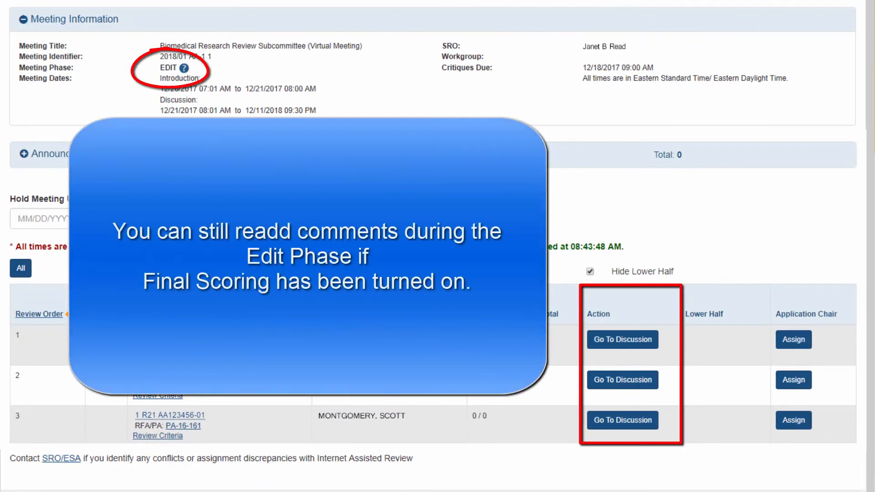